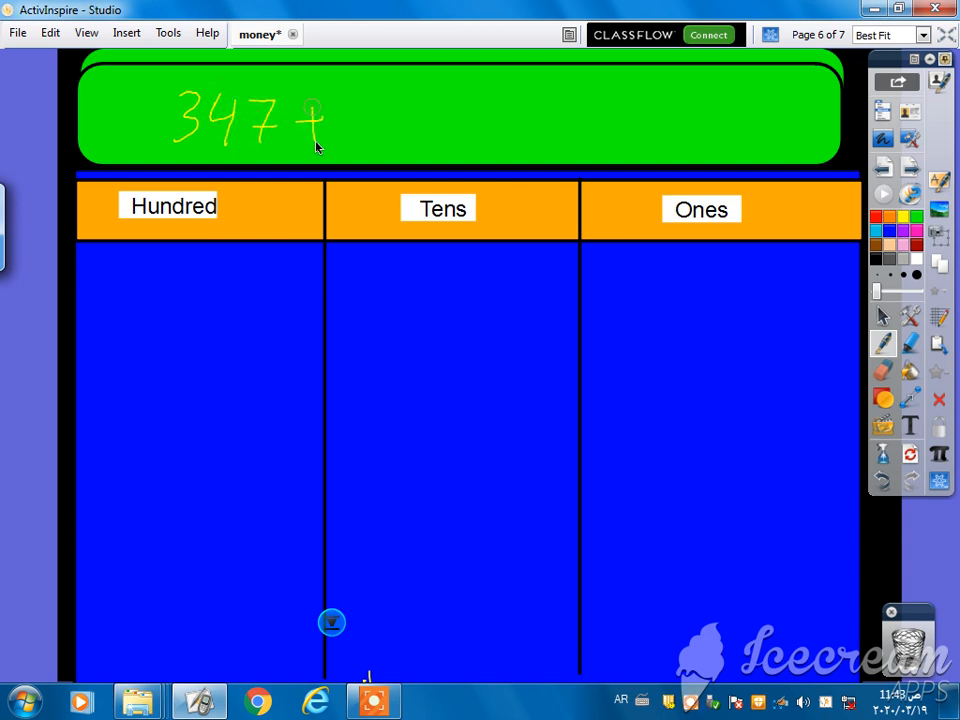
Handwrite the plus sign after 347 in the sum line at the top of the chart
left_click_drag(330, 118, 384, 130)
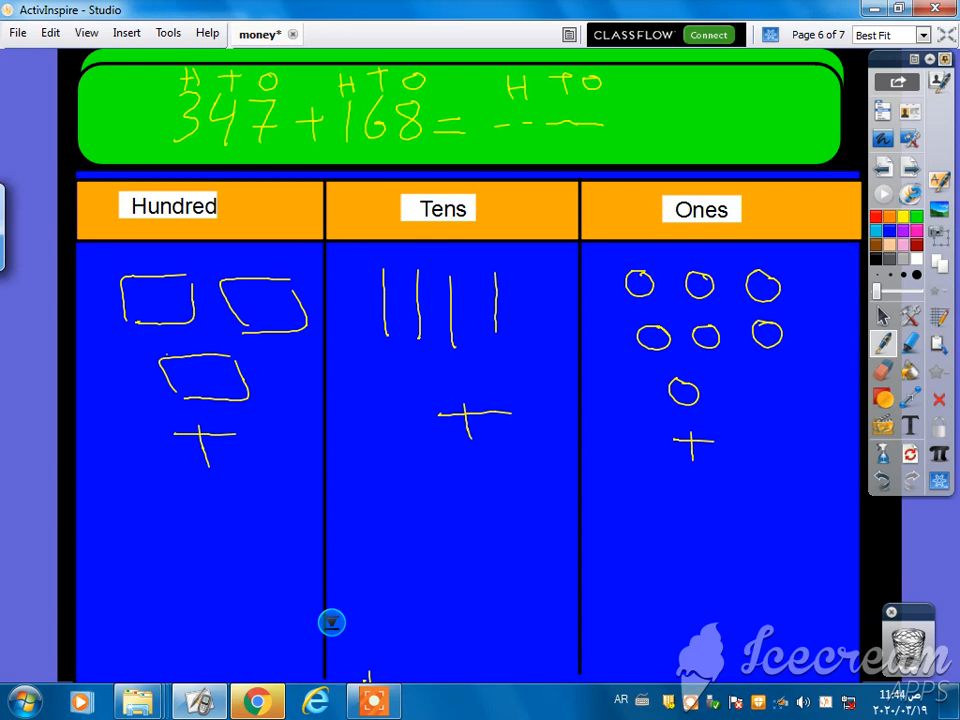
Draw a hundreds square in the Hundred column for 168 and begin its tens lines
left_click_drag(152, 482, 152, 536)
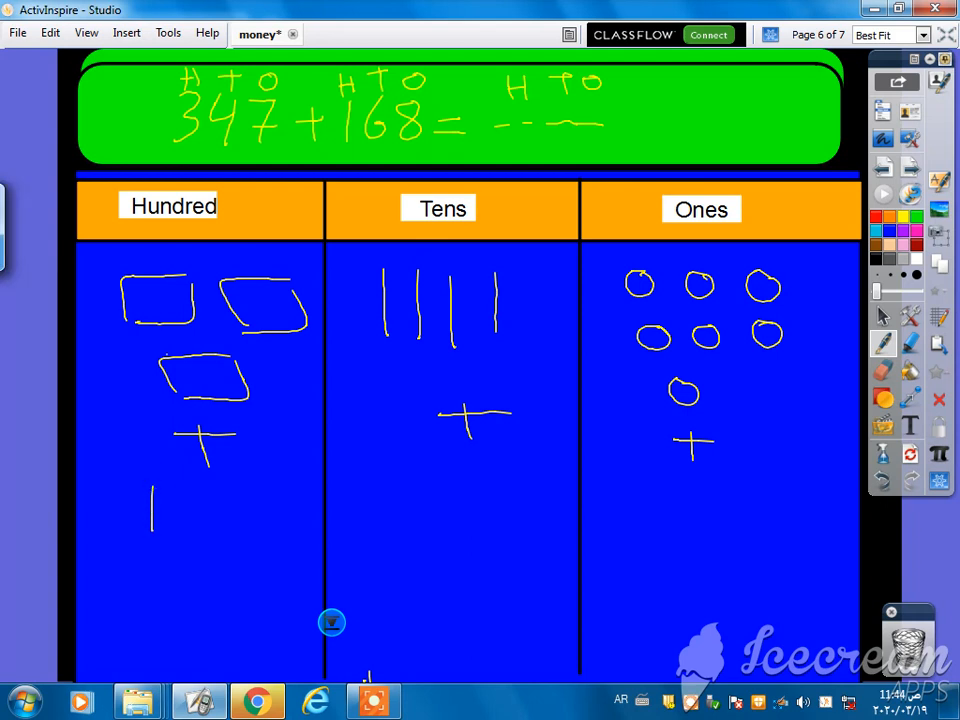
left_click_drag(152, 490, 224, 550)
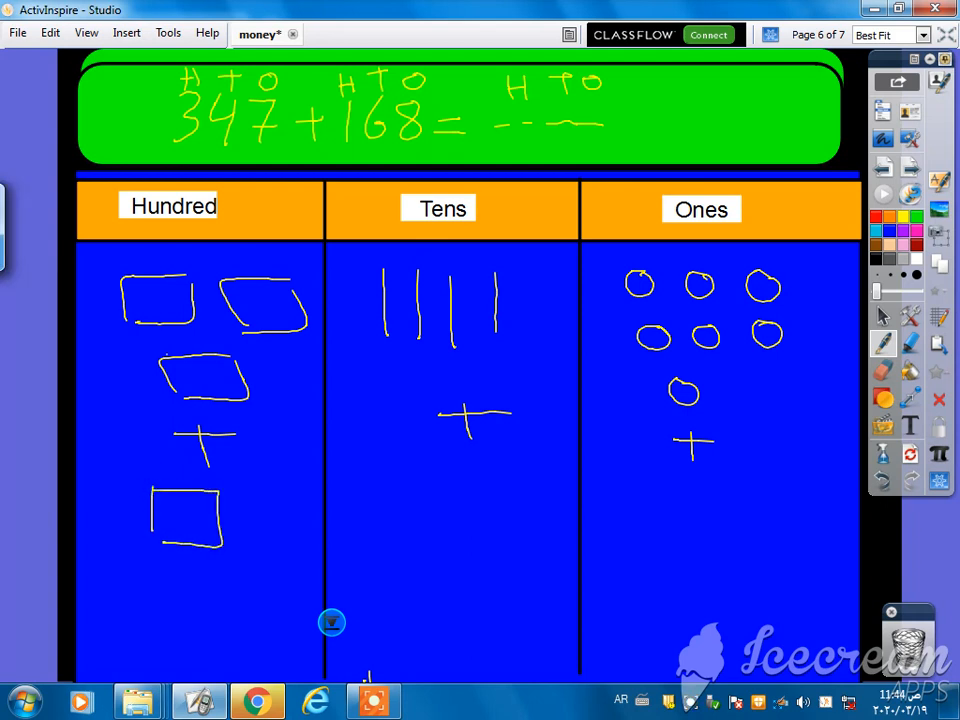
left_click_drag(388, 456, 410, 504)
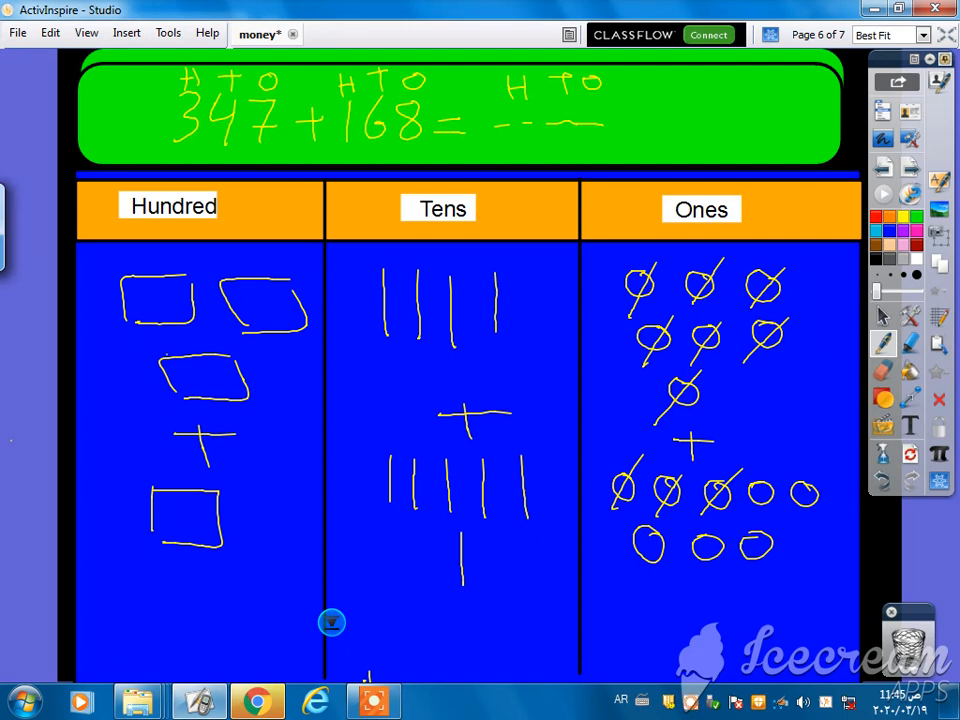
Draw a regrouped tens line beneath the six tens after crossing out ten ones
left_click_drag(518, 544, 518, 596)
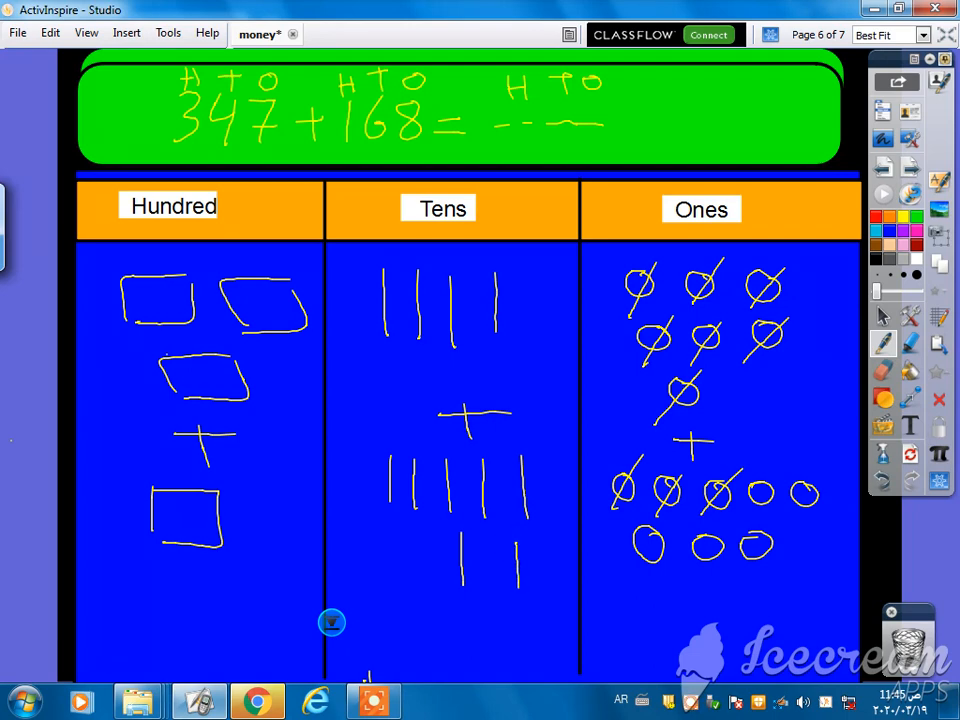